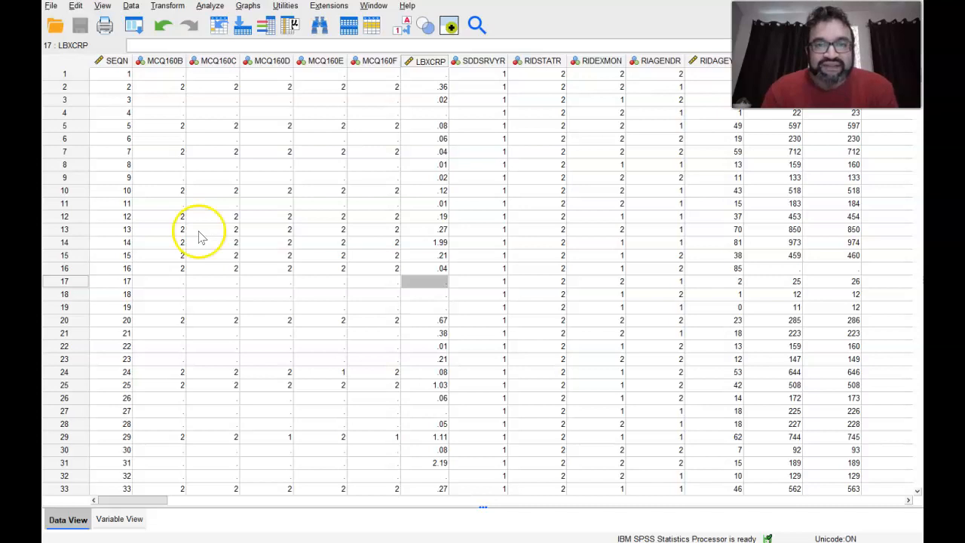
{"action": "mouse_move", "coordinate": [279, 177]}
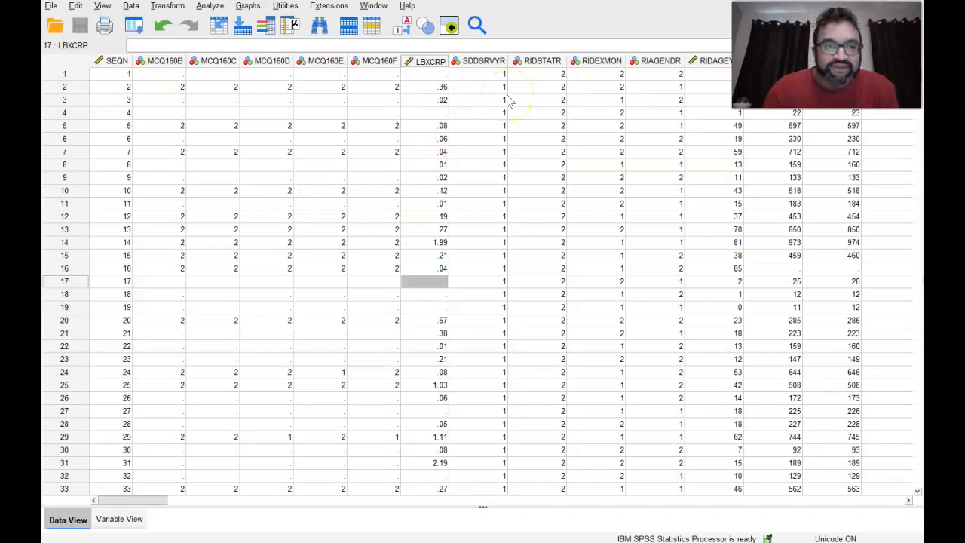
{"action": "mouse_move", "coordinate": [571, 36]}
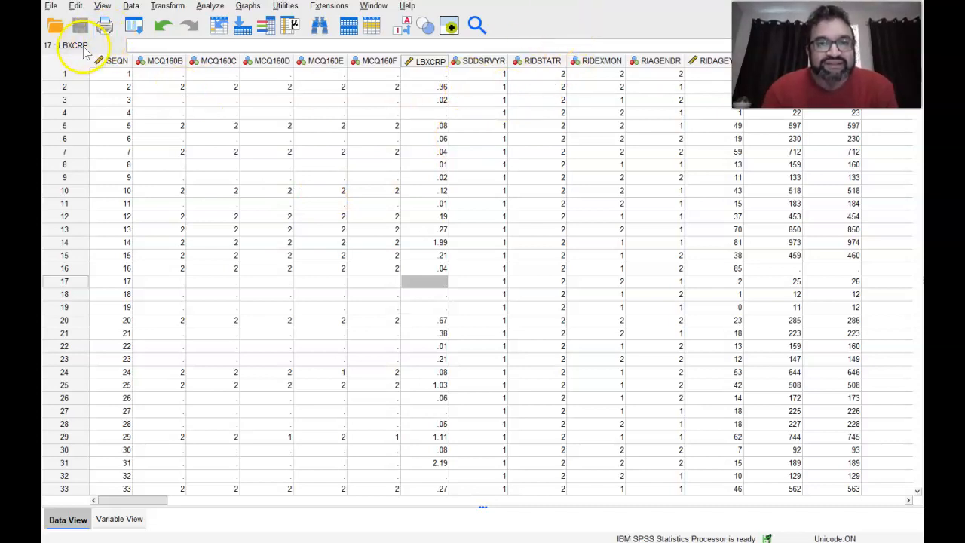
{"action": "mouse_move", "coordinate": [379, 99]}
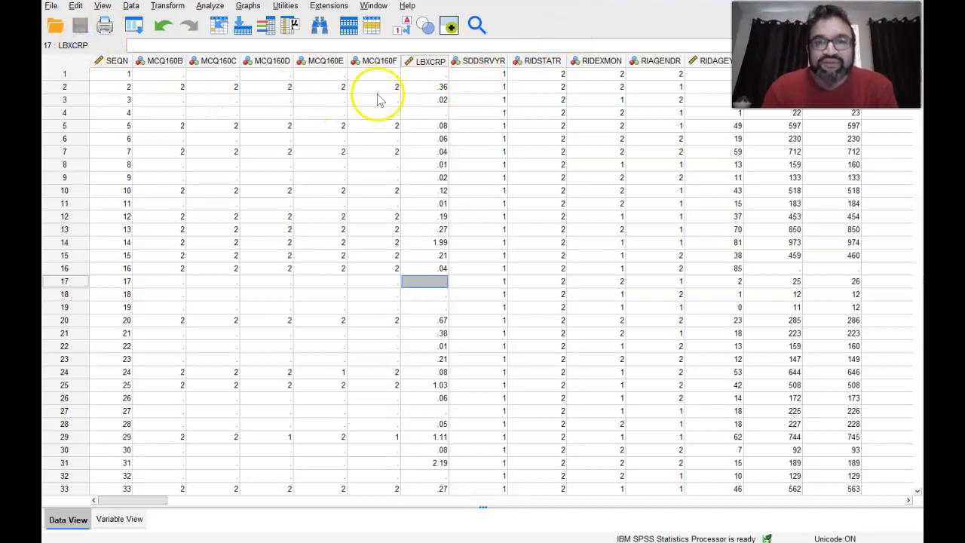
{"action": "mouse_move", "coordinate": [420, 103]}
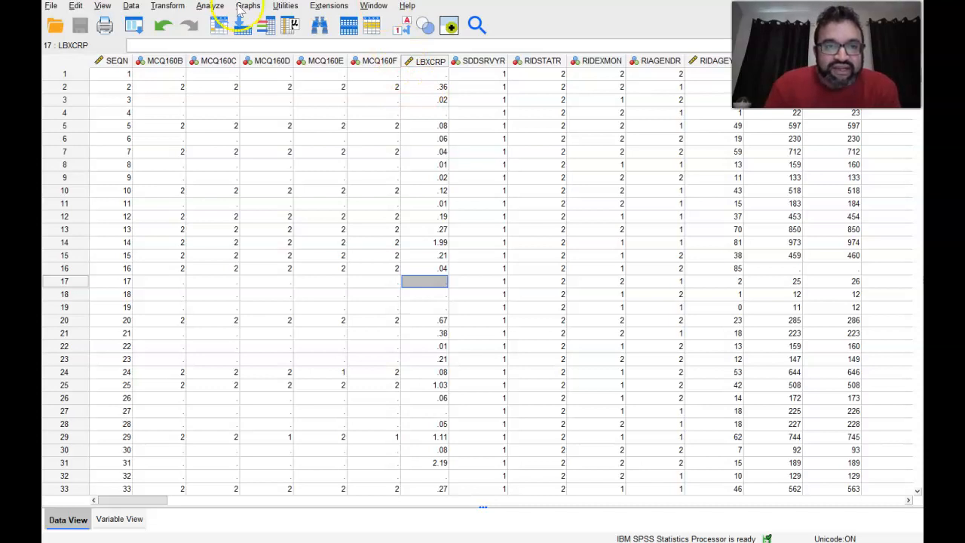
{"action": "mouse_move", "coordinate": [294, 18]}
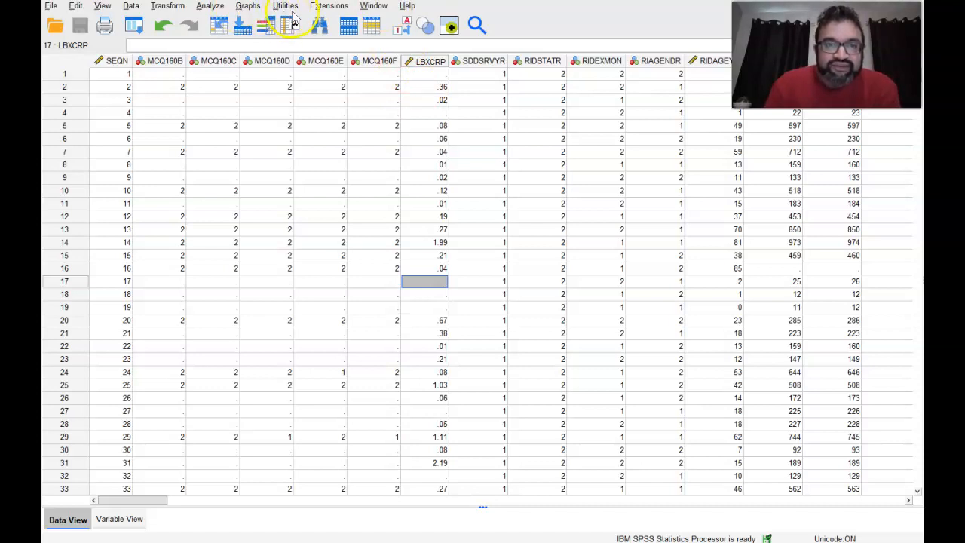
Step: Browse the Analyze and Graphs menus to find the Complex Samples procedures
{"action": "left_click", "coordinate": [211, 5]}
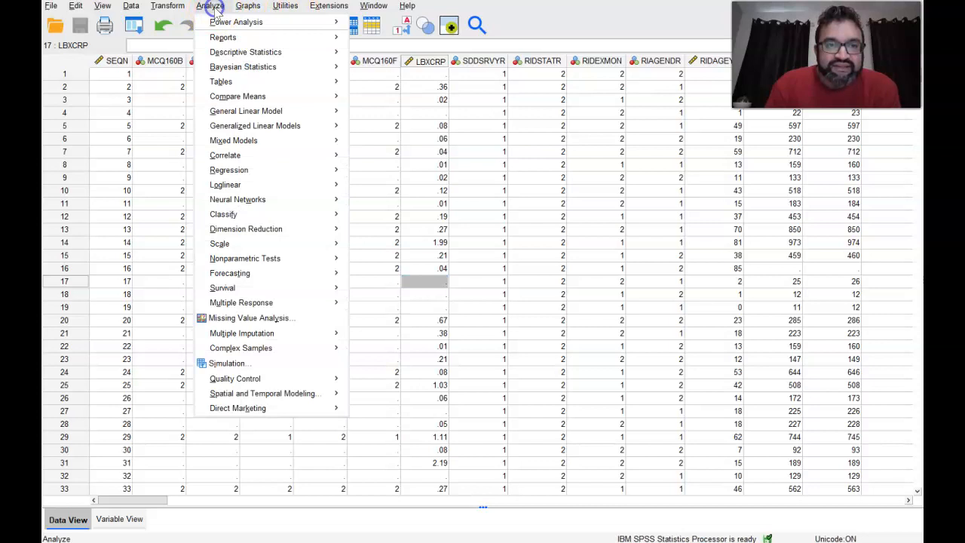
{"action": "left_click", "coordinate": [248, 6]}
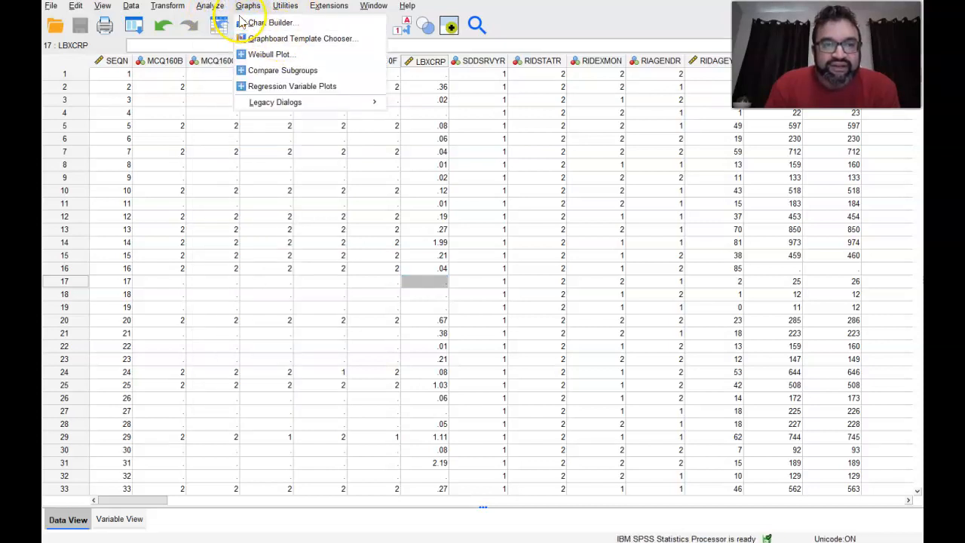
{"action": "left_click", "coordinate": [210, 5]}
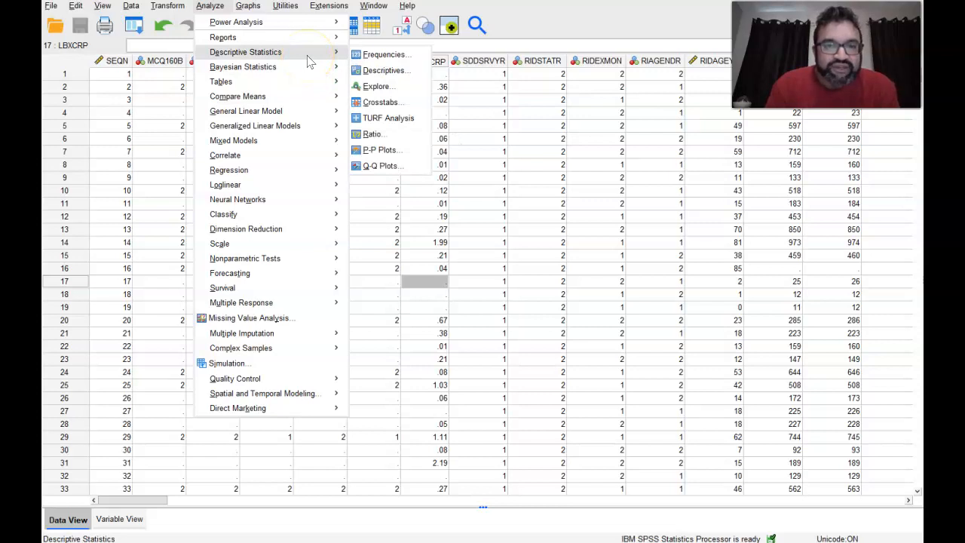
{"action": "mouse_move", "coordinate": [315, 140]}
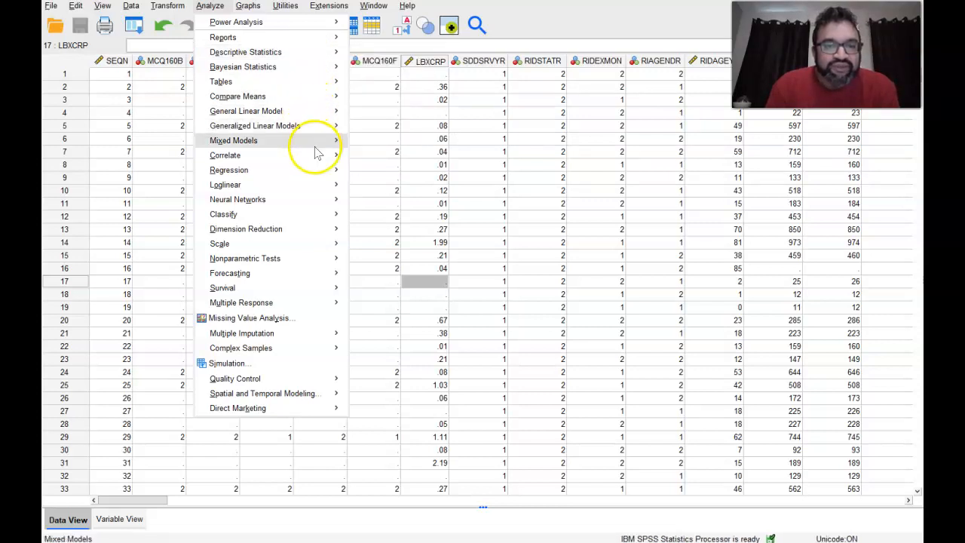
{"action": "mouse_move", "coordinate": [307, 348]}
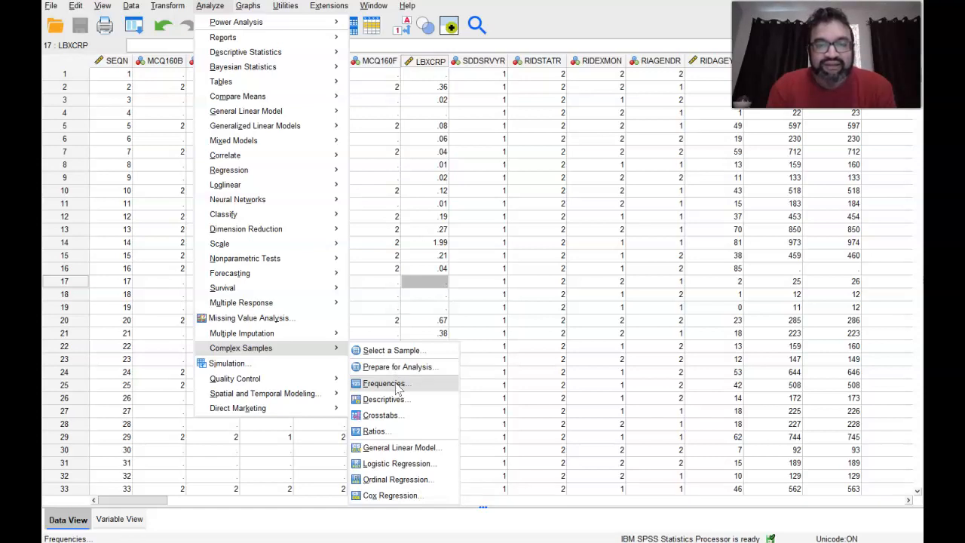
{"action": "mouse_move", "coordinate": [385, 398]}
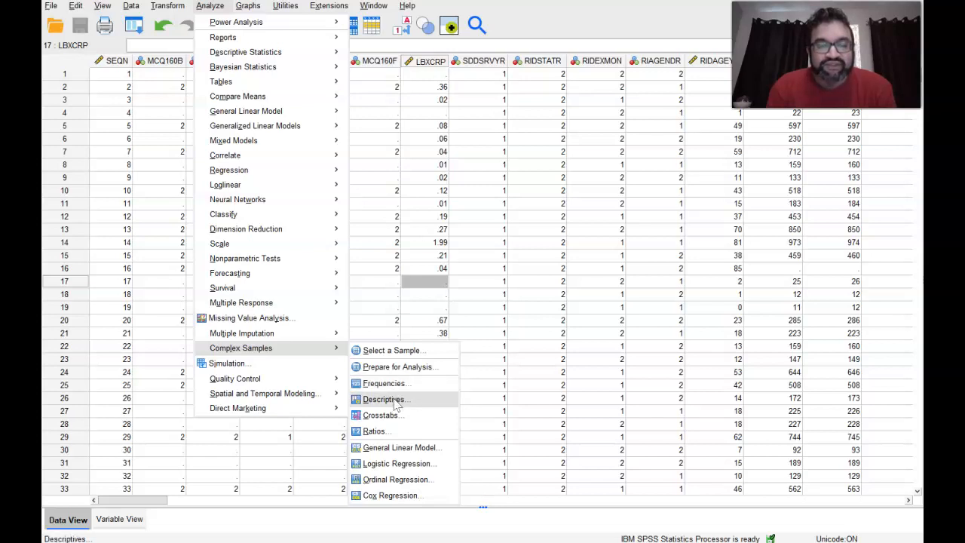
{"action": "left_click", "coordinate": [383, 399]}
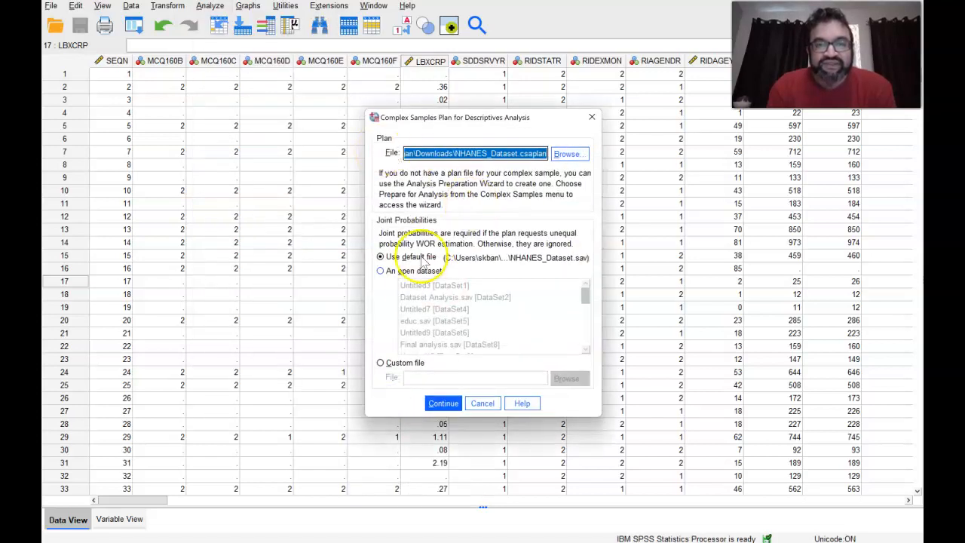
{"action": "left_click", "coordinate": [442, 403]}
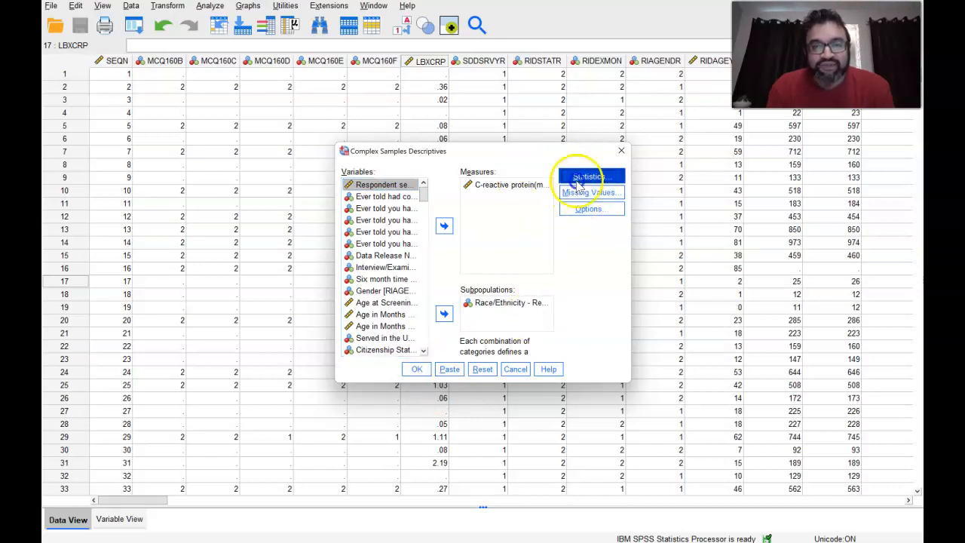
{"action": "left_click", "coordinate": [590, 177]}
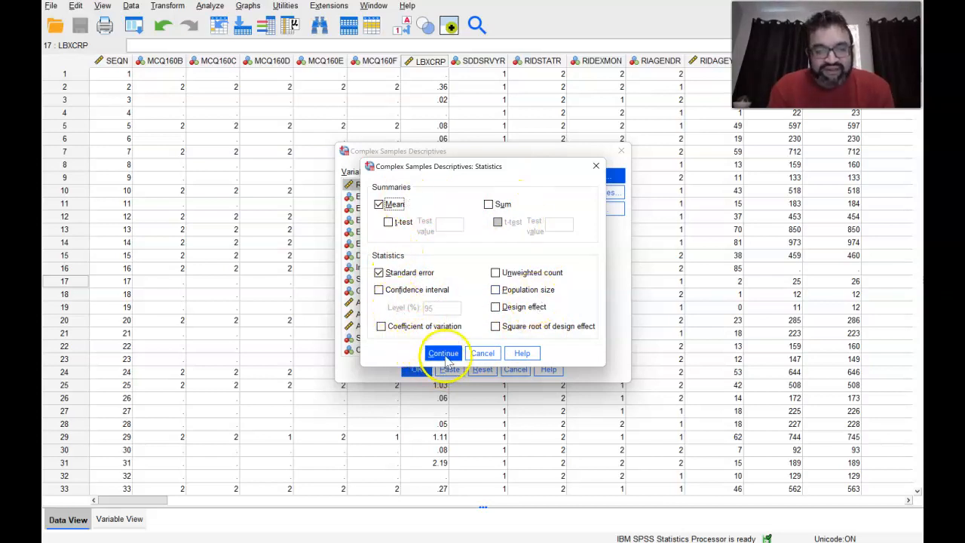
{"action": "left_click", "coordinate": [443, 353]}
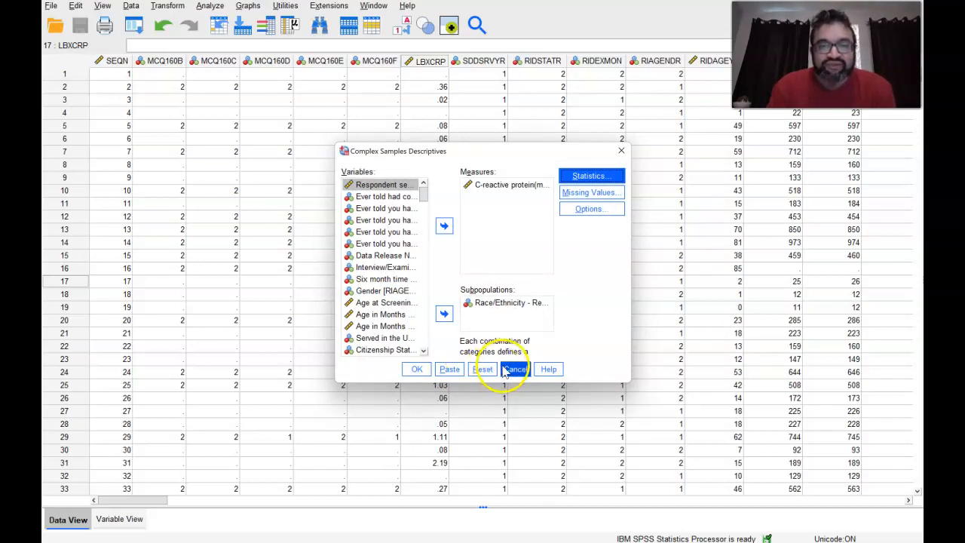
{"action": "left_click", "coordinate": [515, 368]}
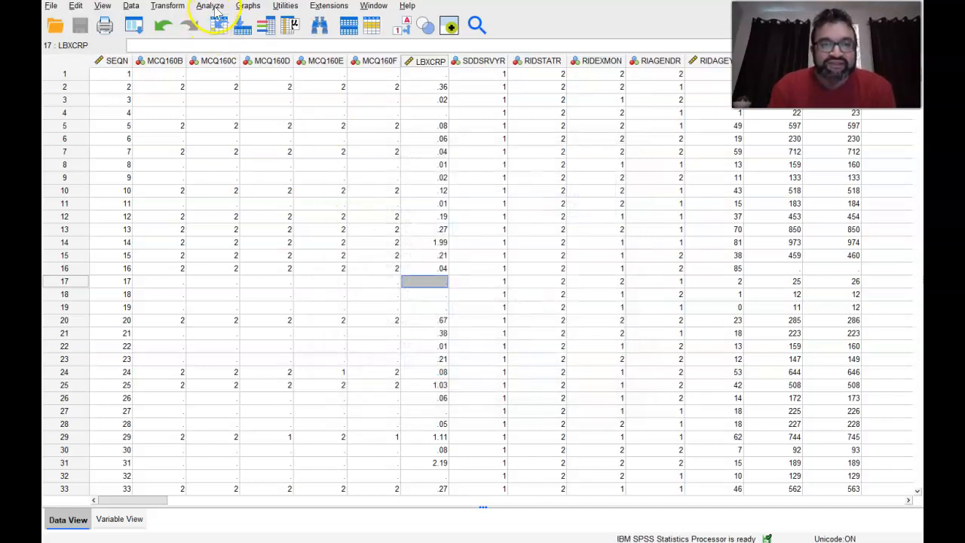
Step: In Complex Samples Crosstabs, put diab2 in Rows and CVD in Column, and open Statistics
{"action": "left_click", "coordinate": [210, 5]}
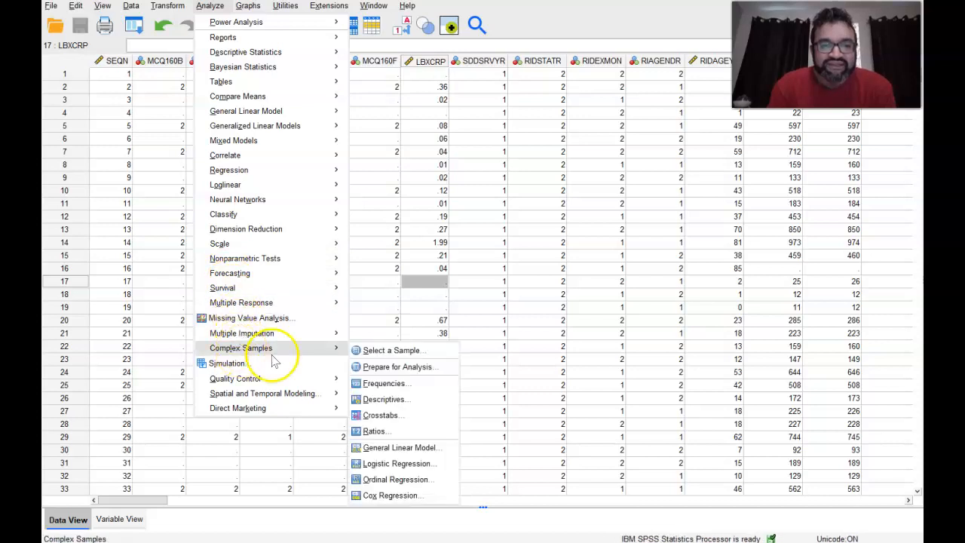
{"action": "mouse_move", "coordinate": [386, 383]}
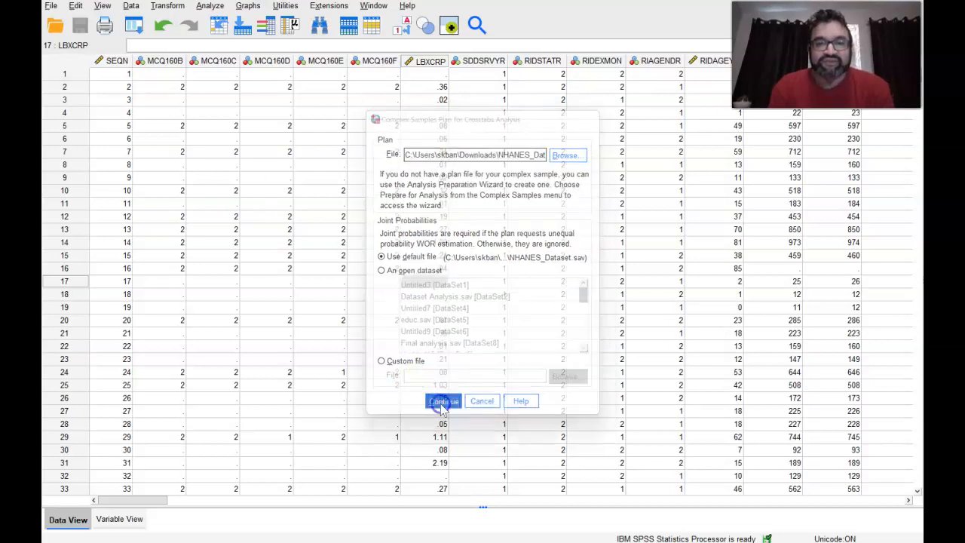
{"action": "left_click", "coordinate": [442, 401]}
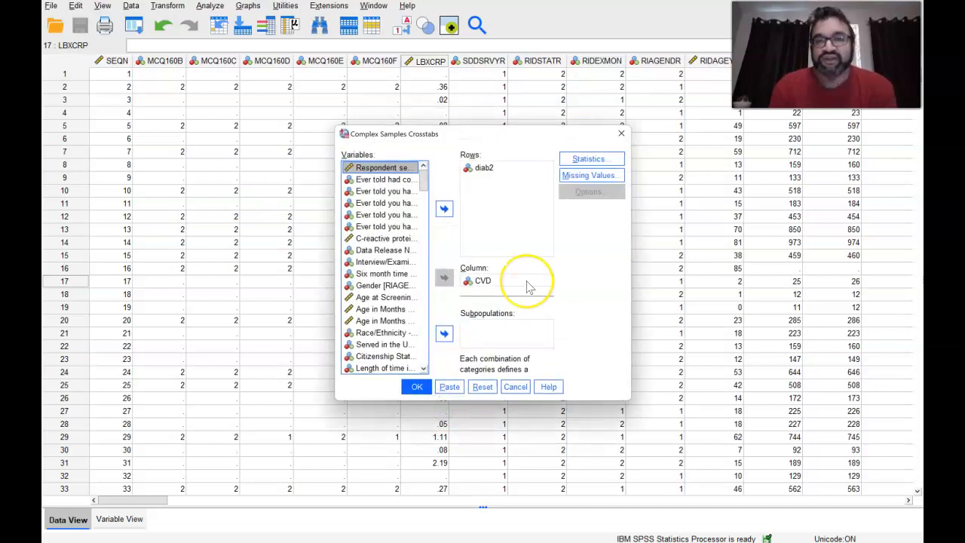
{"action": "mouse_move", "coordinate": [543, 241]}
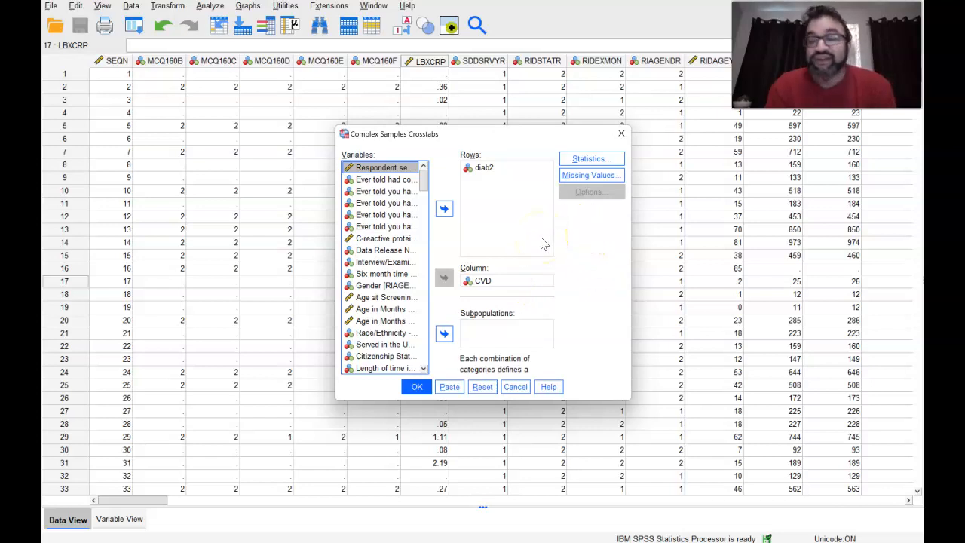
{"action": "mouse_move", "coordinate": [540, 179]}
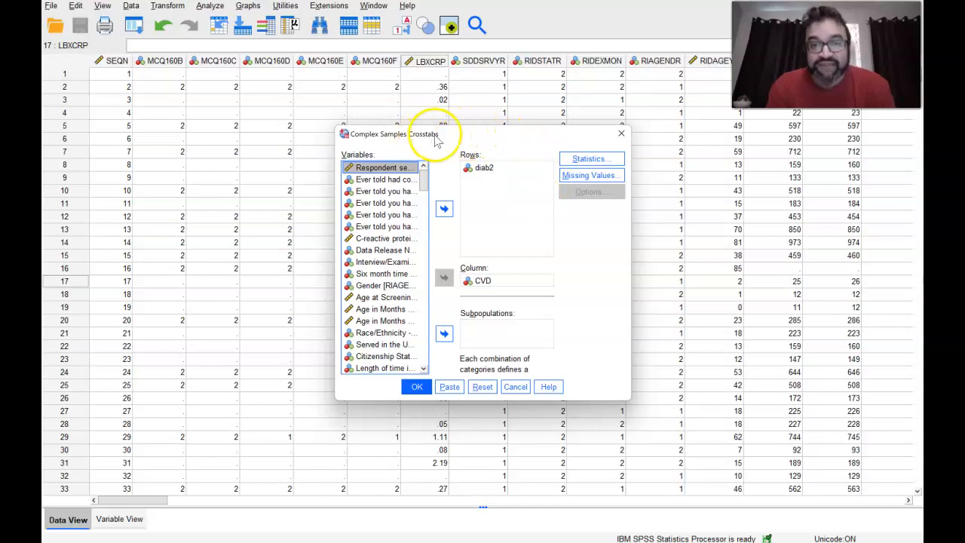
{"action": "mouse_move", "coordinate": [561, 121]}
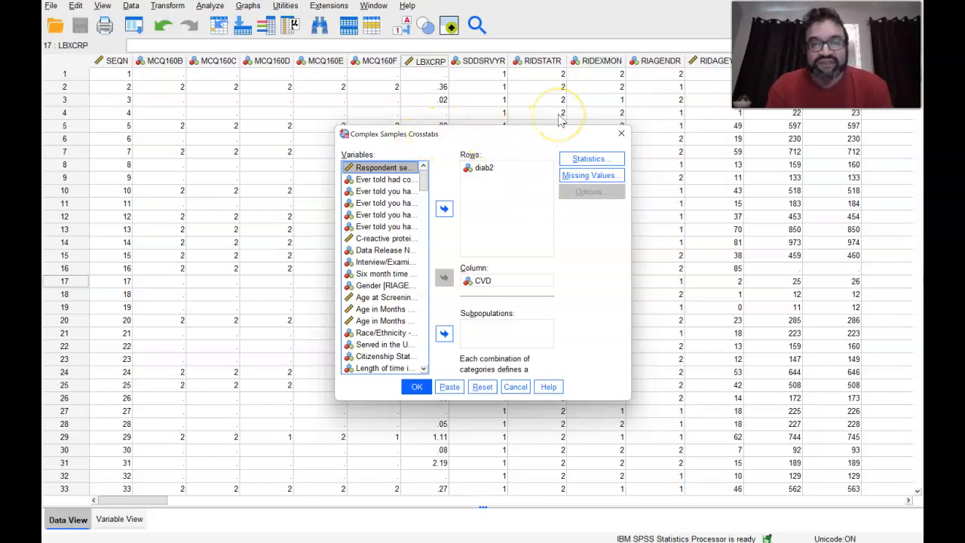
{"action": "left_click", "coordinate": [484, 168]}
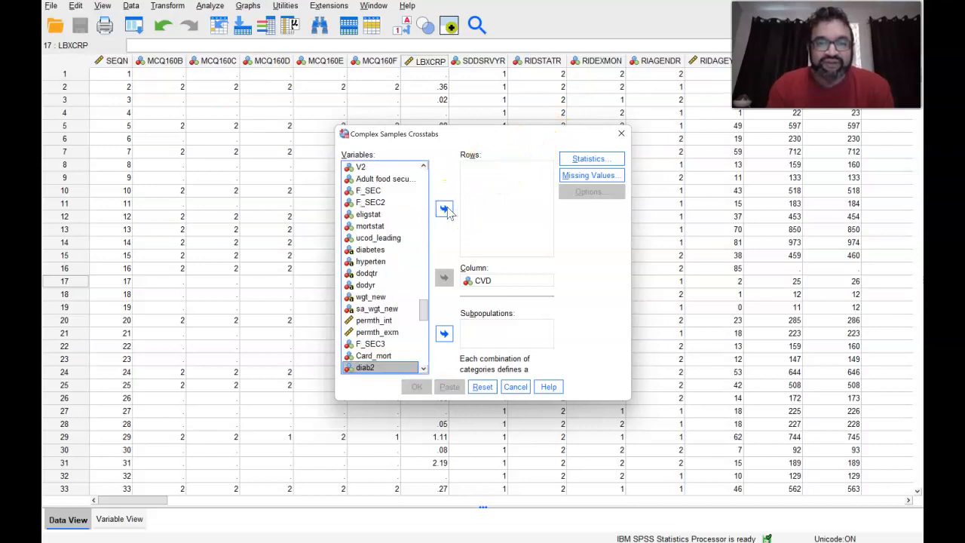
{"action": "mouse_move", "coordinate": [449, 242]}
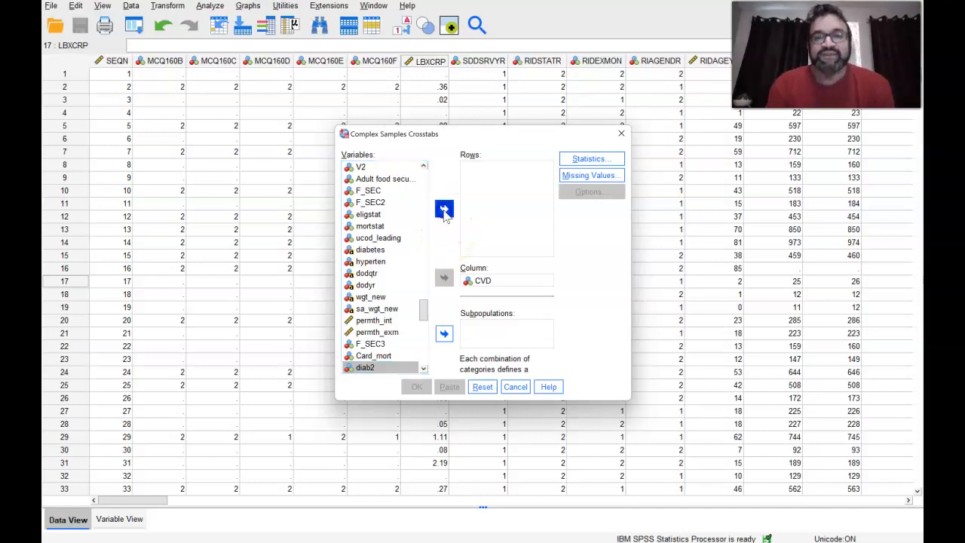
{"action": "left_click", "coordinate": [444, 209]}
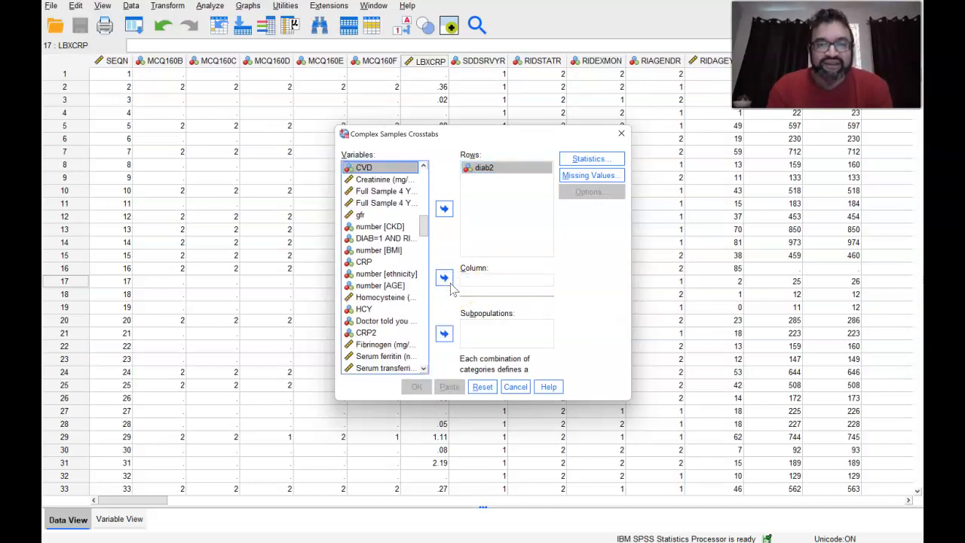
{"action": "left_click", "coordinate": [444, 278]}
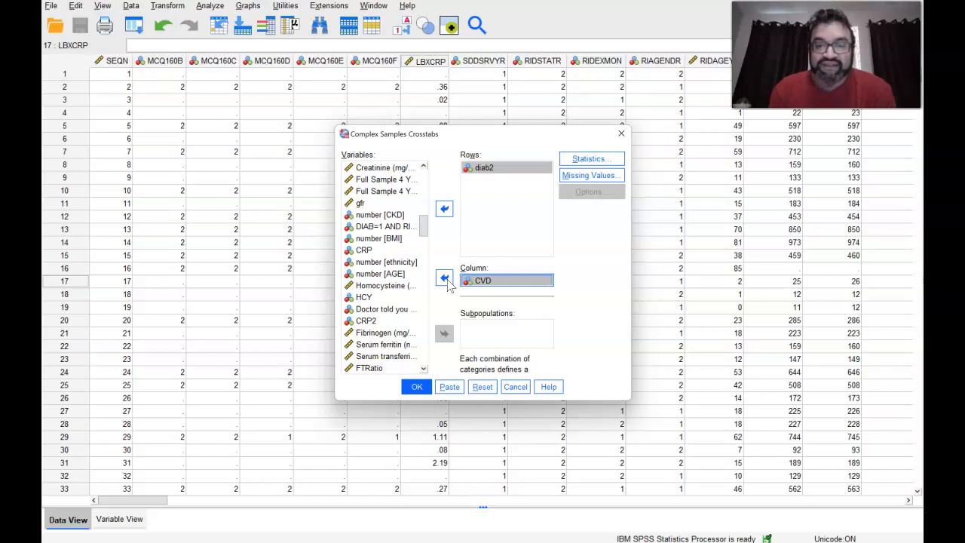
{"action": "left_click", "coordinate": [589, 158]}
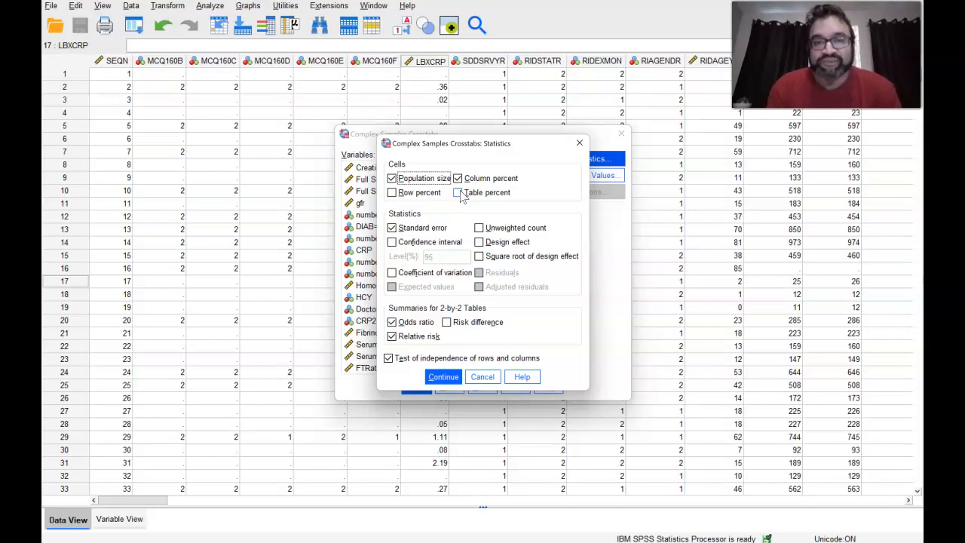
Step: Request population size, column percent and the test of independence of rows and columns
{"action": "left_click", "coordinate": [458, 178]}
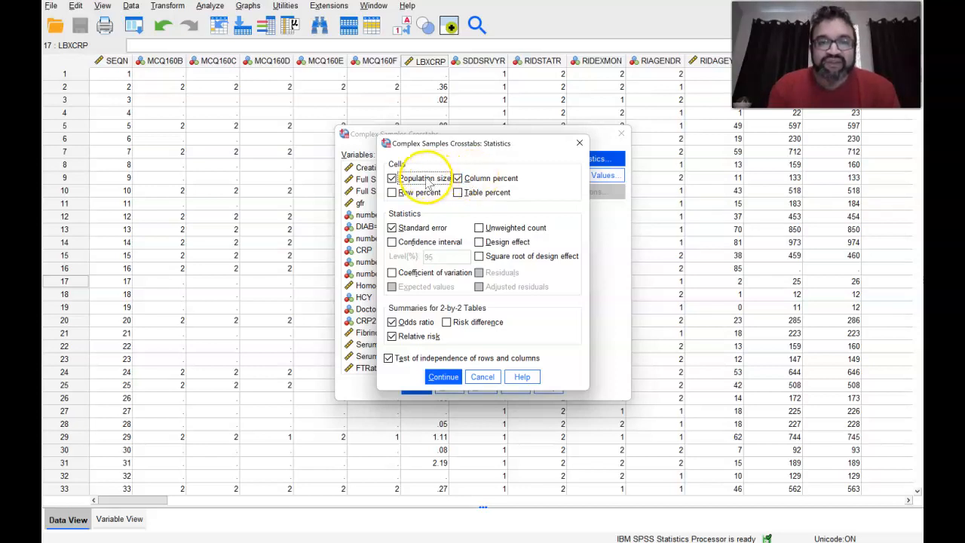
{"action": "left_click", "coordinate": [388, 357]}
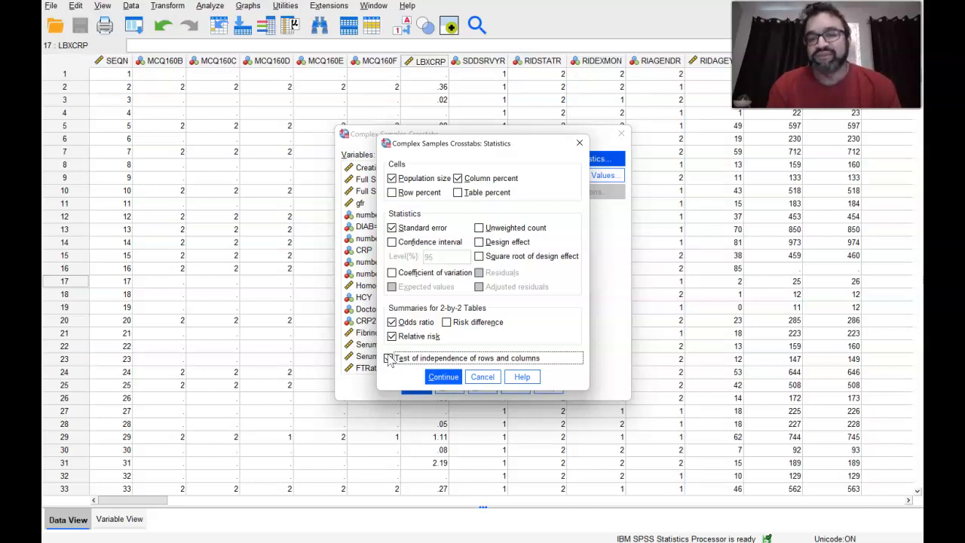
{"action": "left_click", "coordinate": [388, 357]}
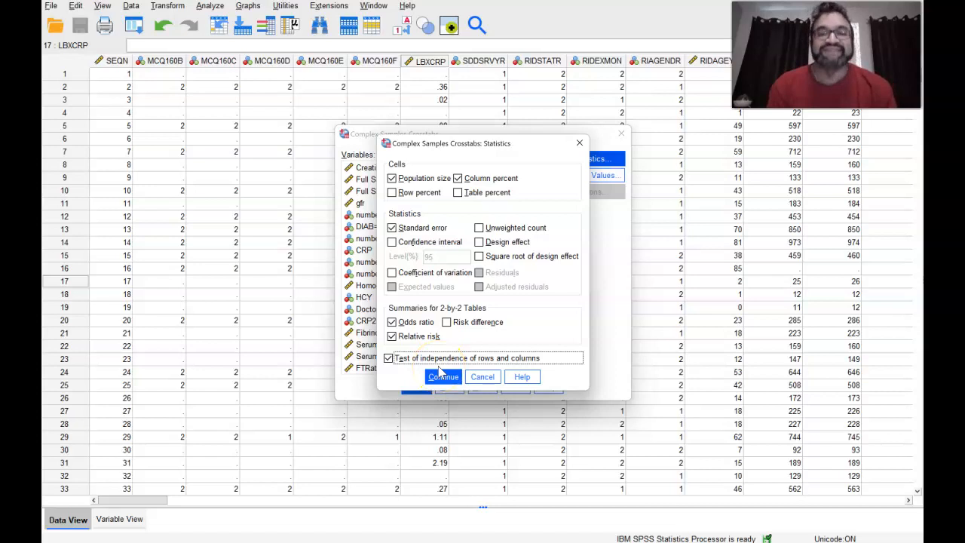
{"action": "left_click", "coordinate": [443, 376]}
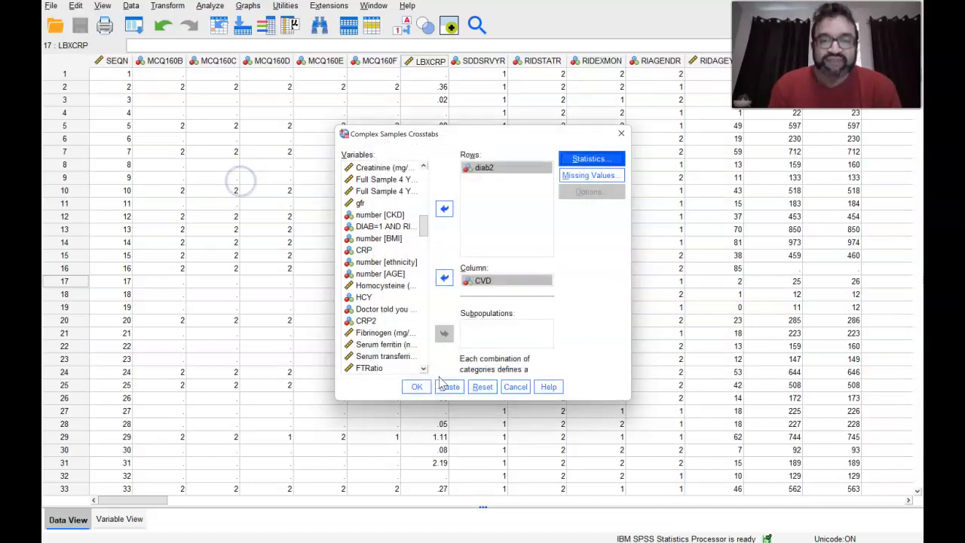
Step: Run the diab2 by CVD complex samples crosstabs analysis
{"action": "left_click", "coordinate": [417, 386]}
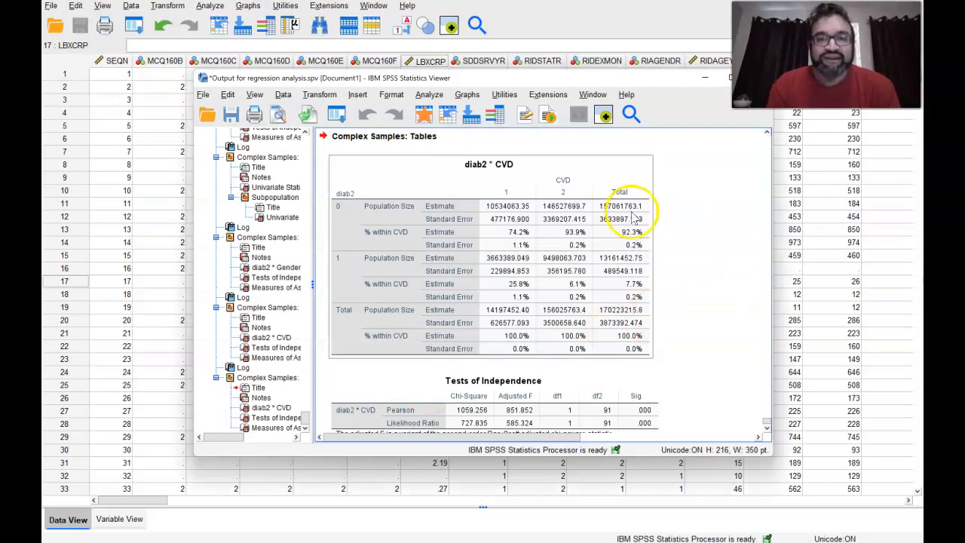
{"action": "mouse_move", "coordinate": [536, 233]}
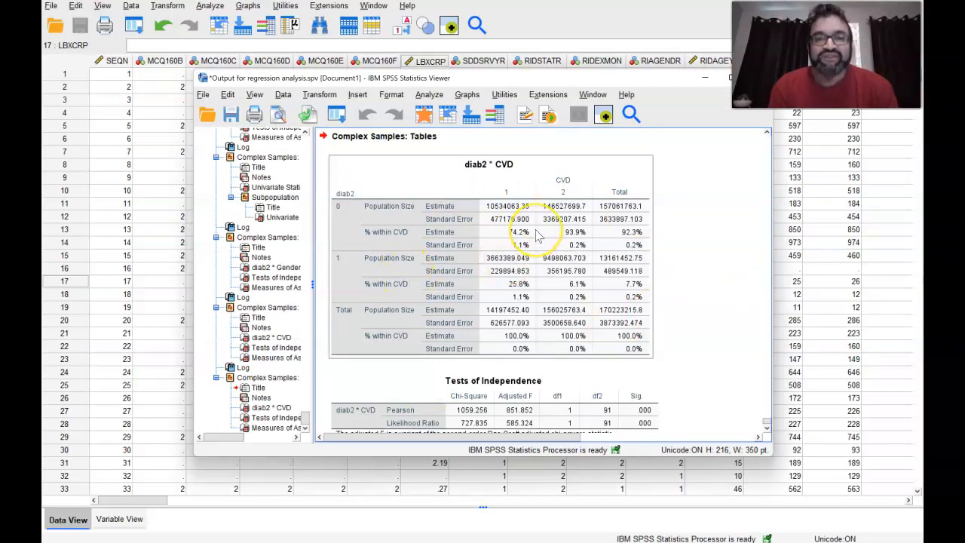
{"action": "mouse_move", "coordinate": [546, 215]}
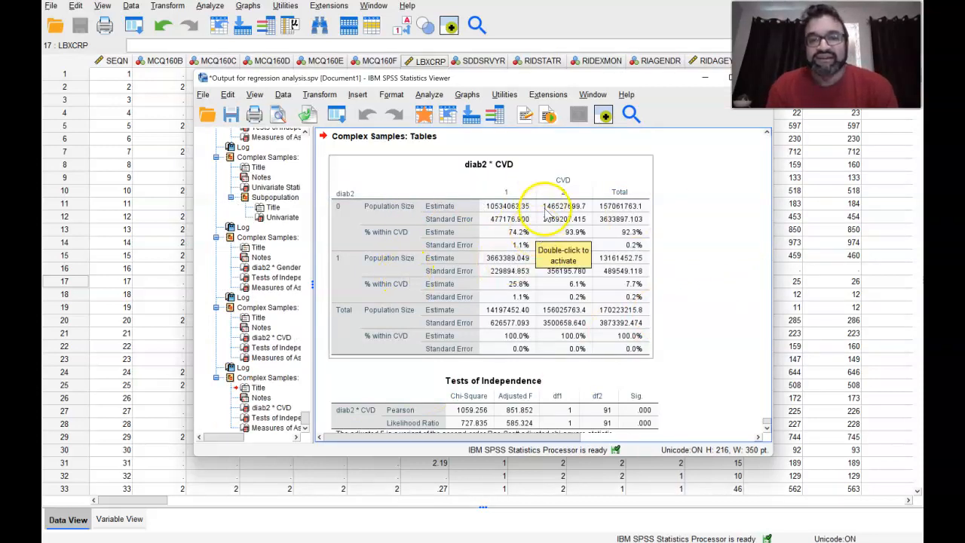
{"action": "mouse_move", "coordinate": [517, 231]}
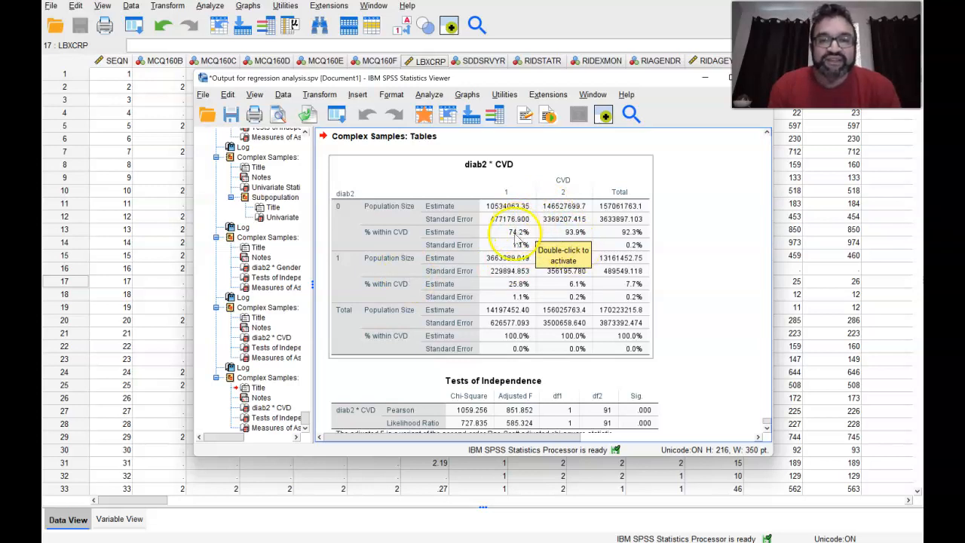
{"action": "mouse_move", "coordinate": [562, 285]}
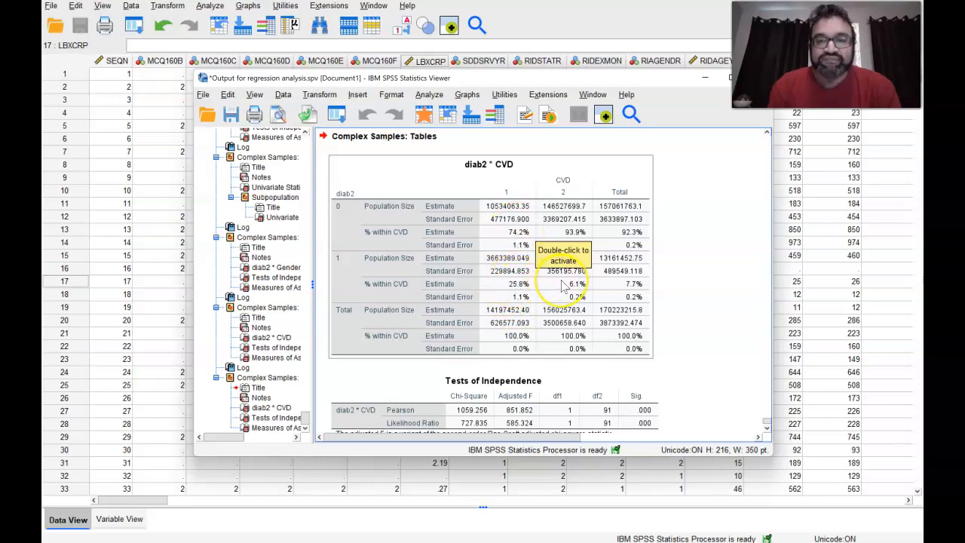